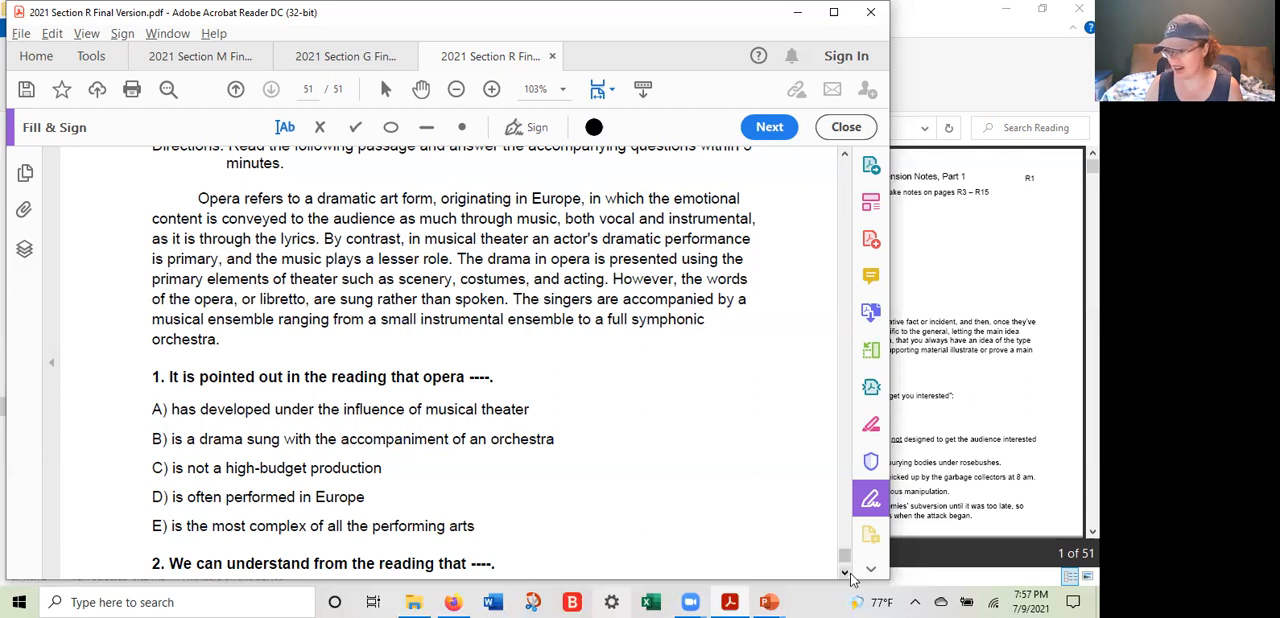
mouse_move(849, 572)
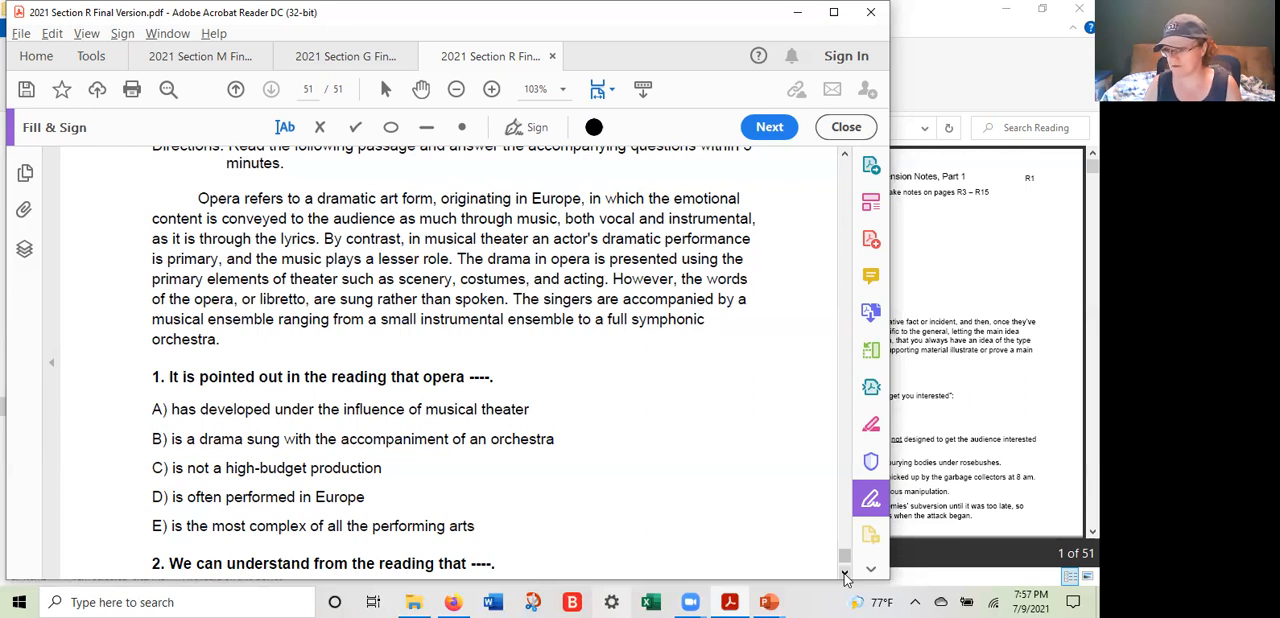
Scroll down slightly to reveal question 2's answer choices below question 1
scroll("down", 3)
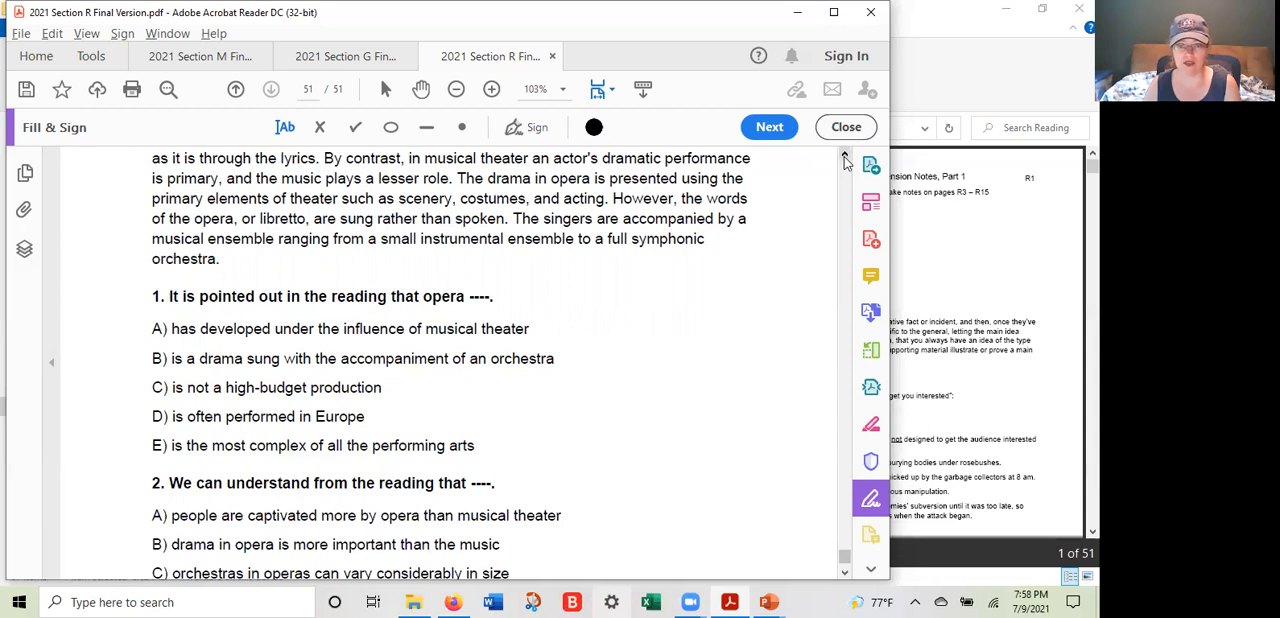
Scroll up to page 51's top to reread the directions and opera passage
scroll("up", 3)
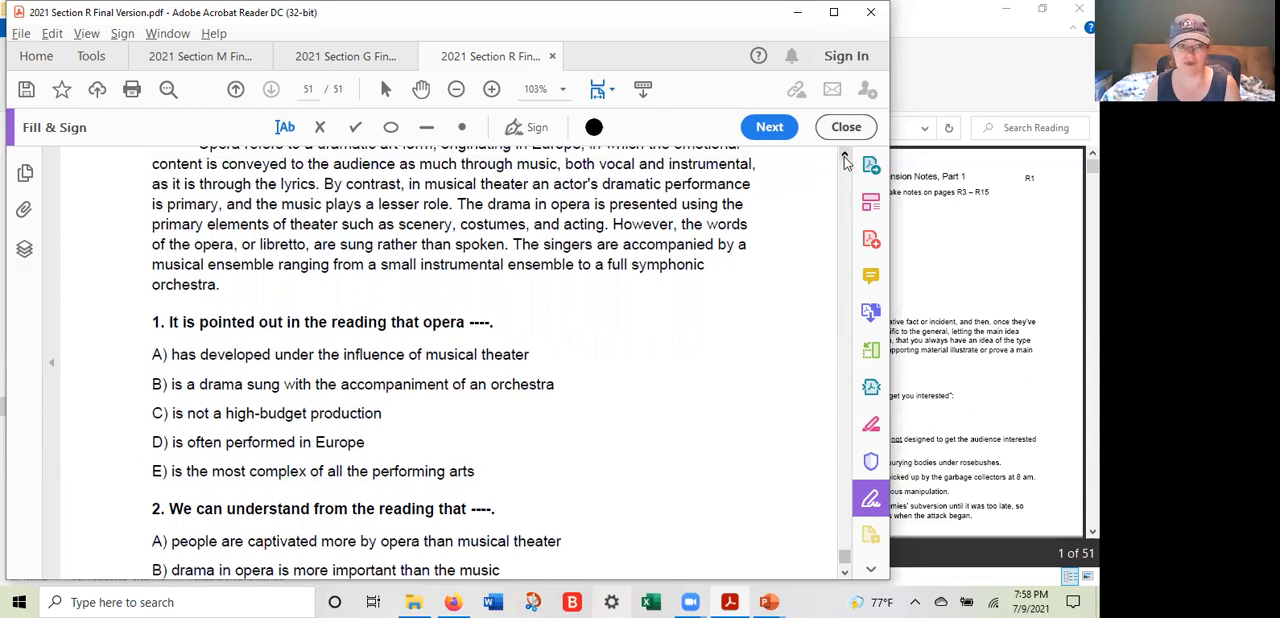
scroll("up", 3)
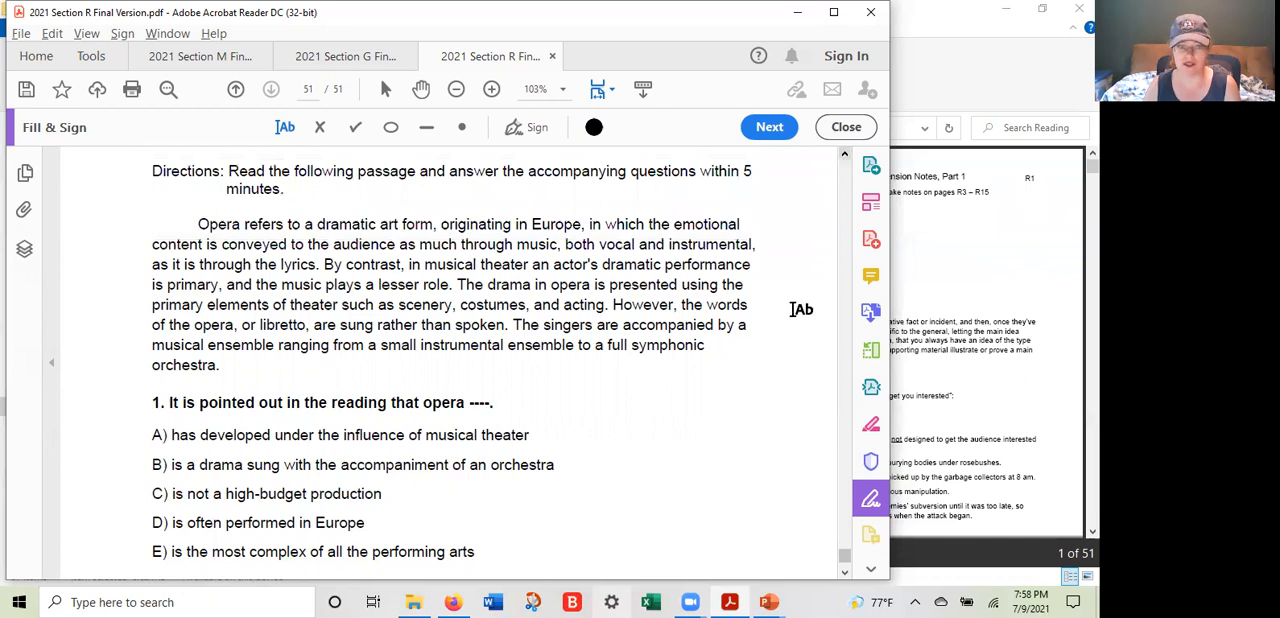
mouse_move(781, 303)
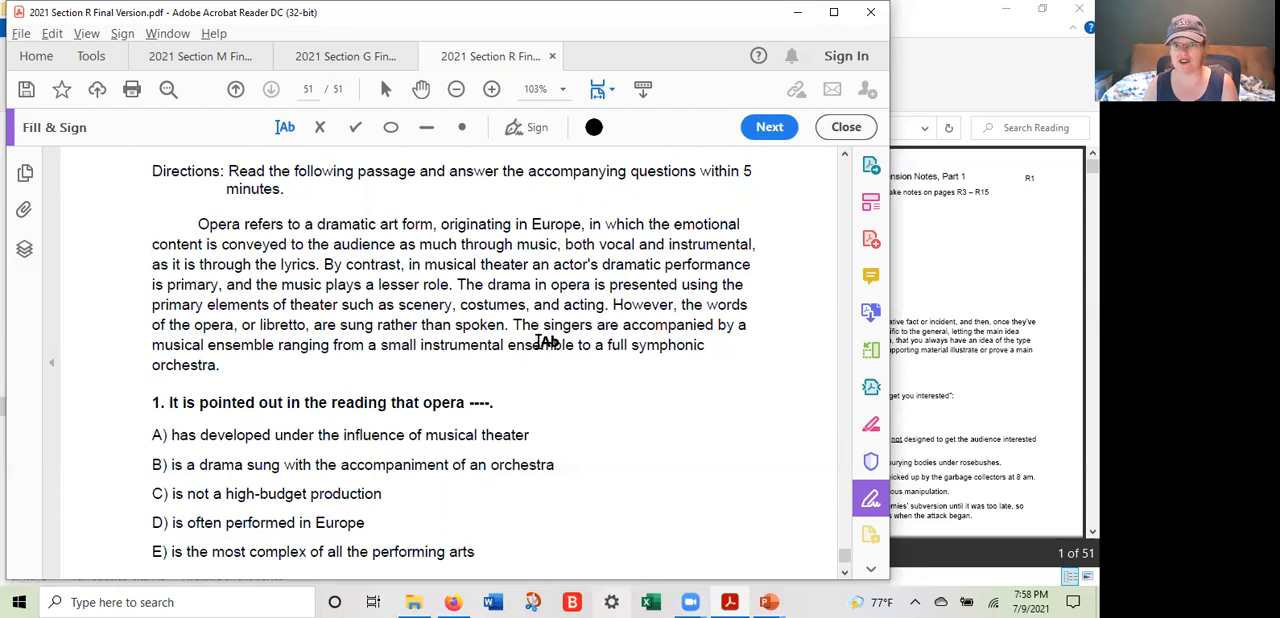
mouse_move(570, 290)
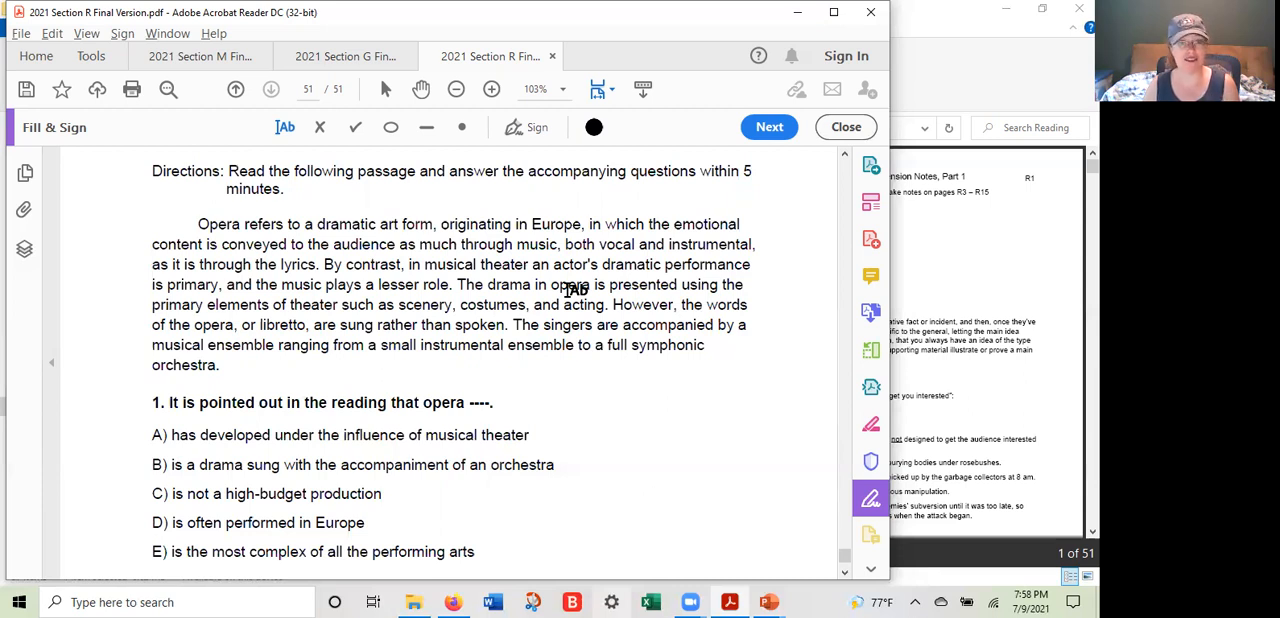
mouse_move(601, 338)
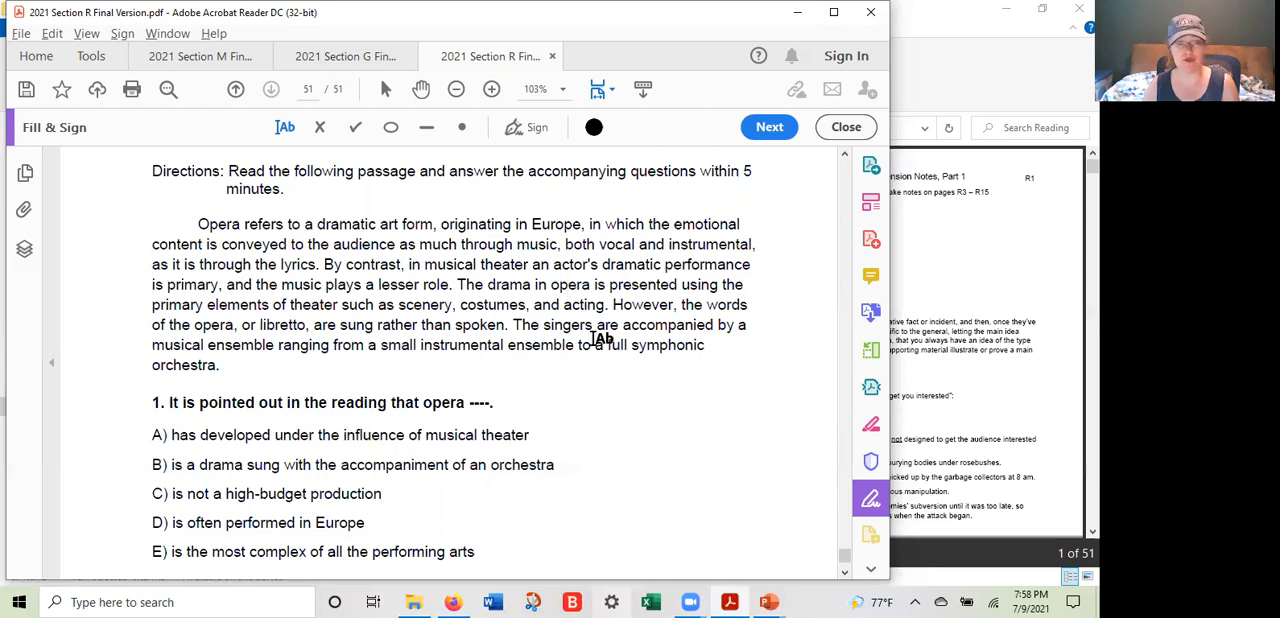
mouse_move(634, 362)
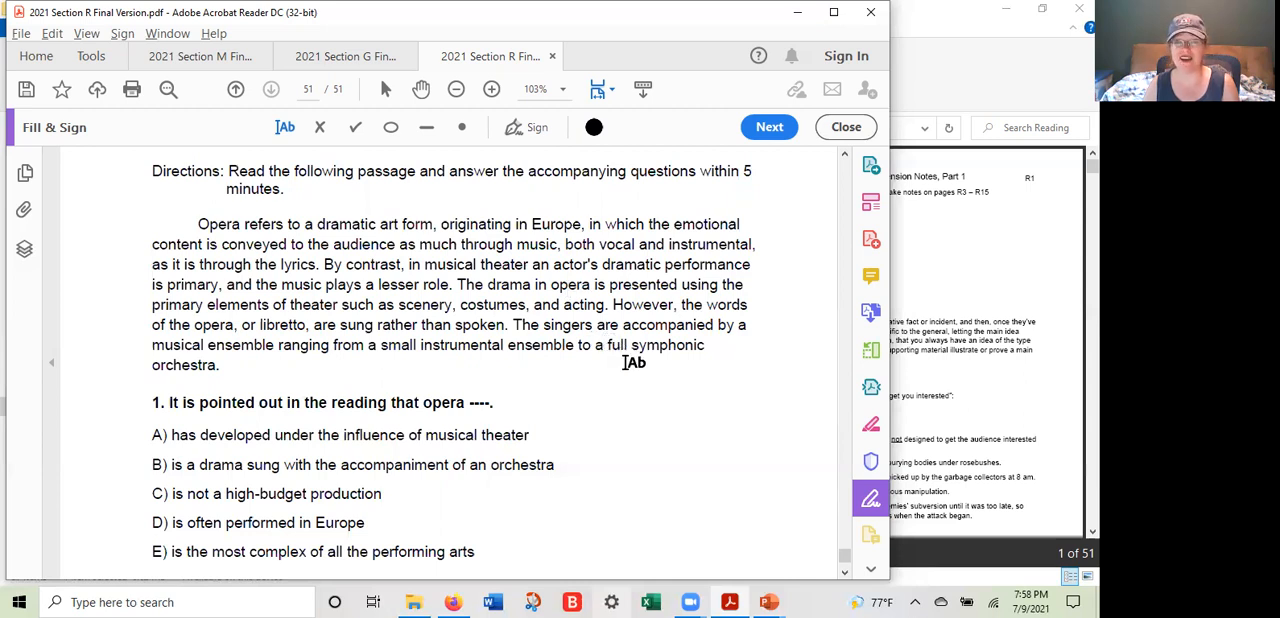
mouse_move(709, 368)
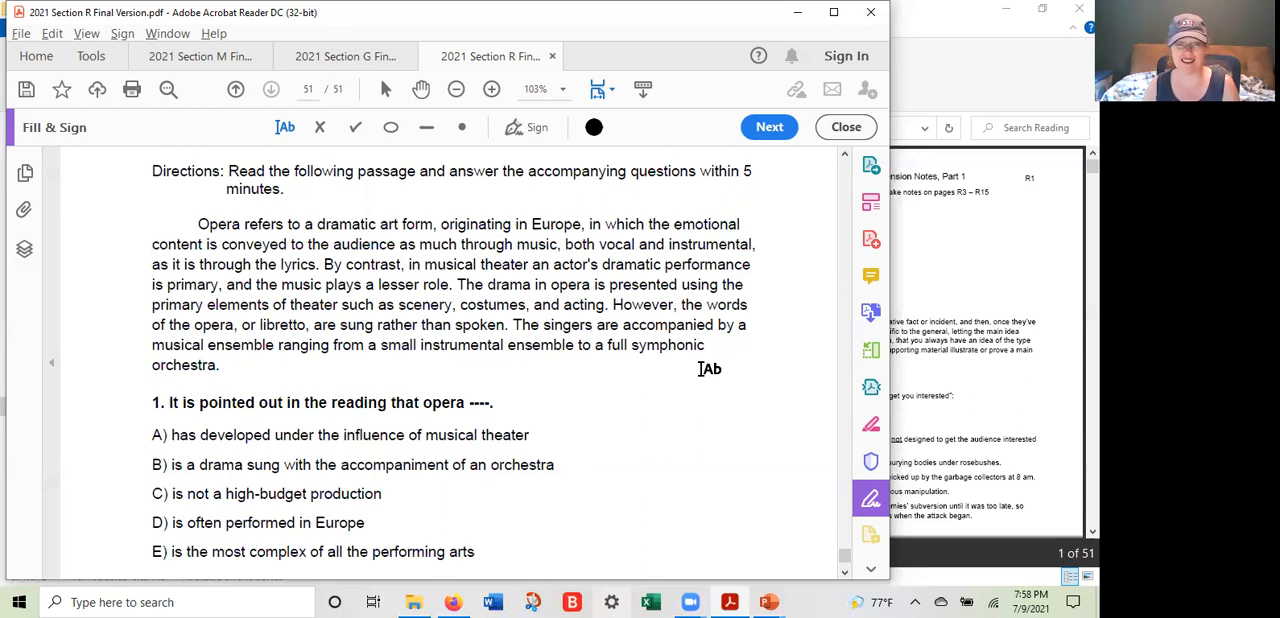
mouse_move(795, 494)
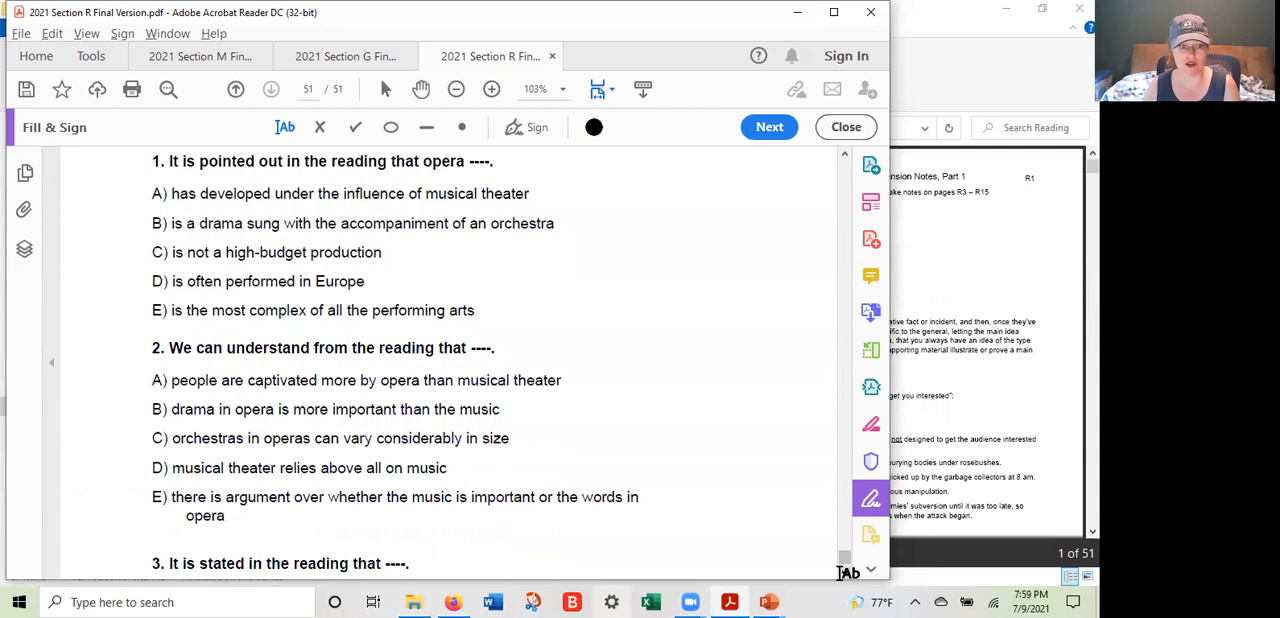
mouse_move(410, 447)
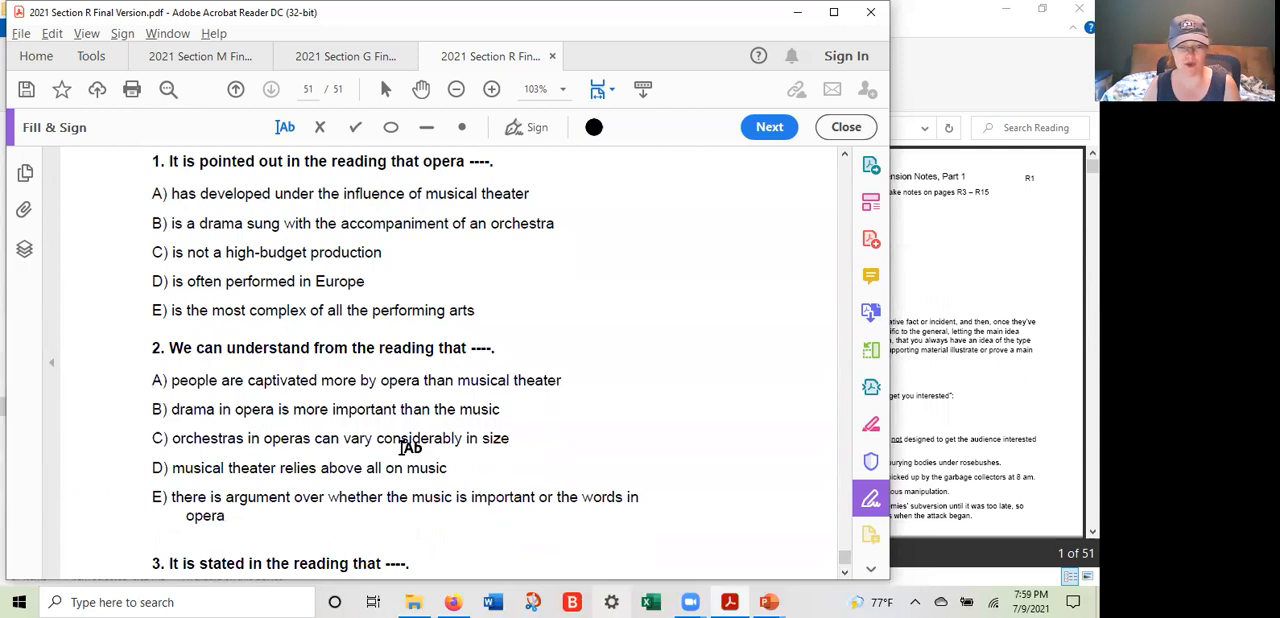
mouse_move(490, 413)
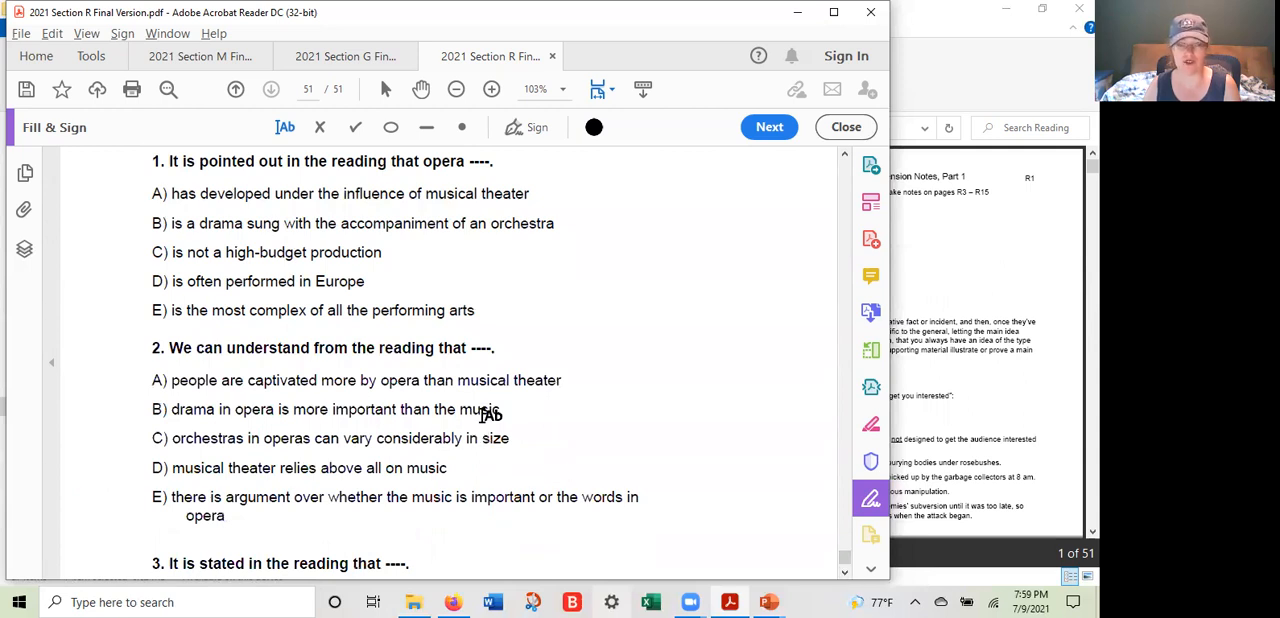
mouse_move(218, 438)
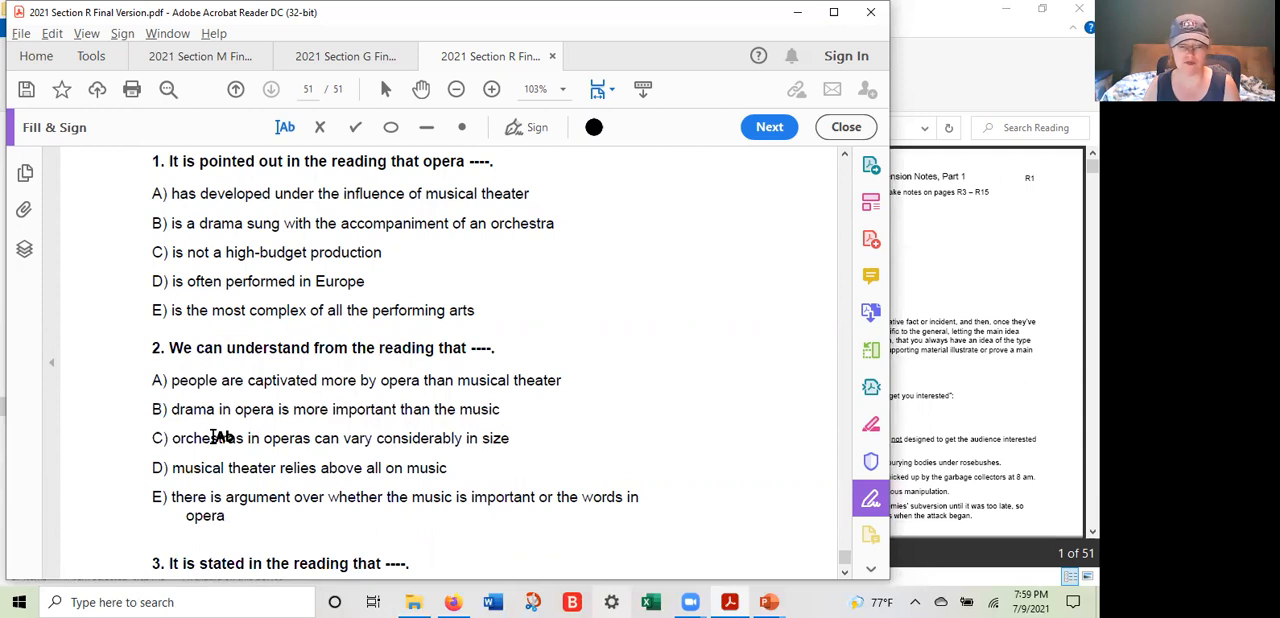
mouse_move(163, 421)
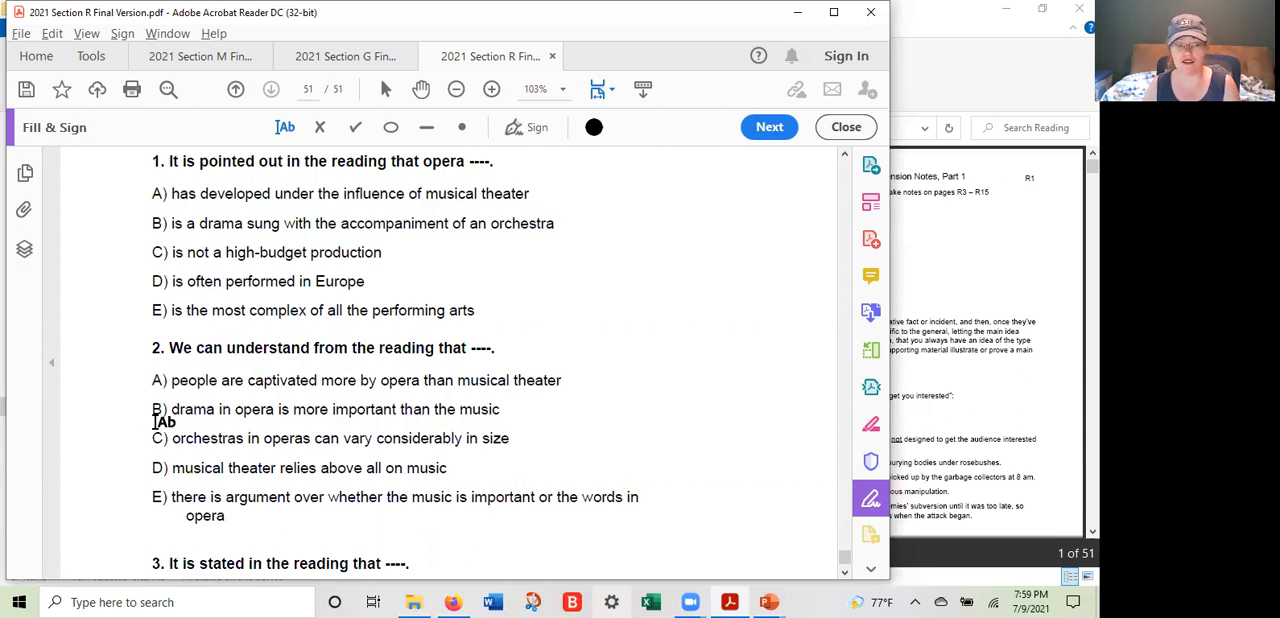
mouse_move(177, 420)
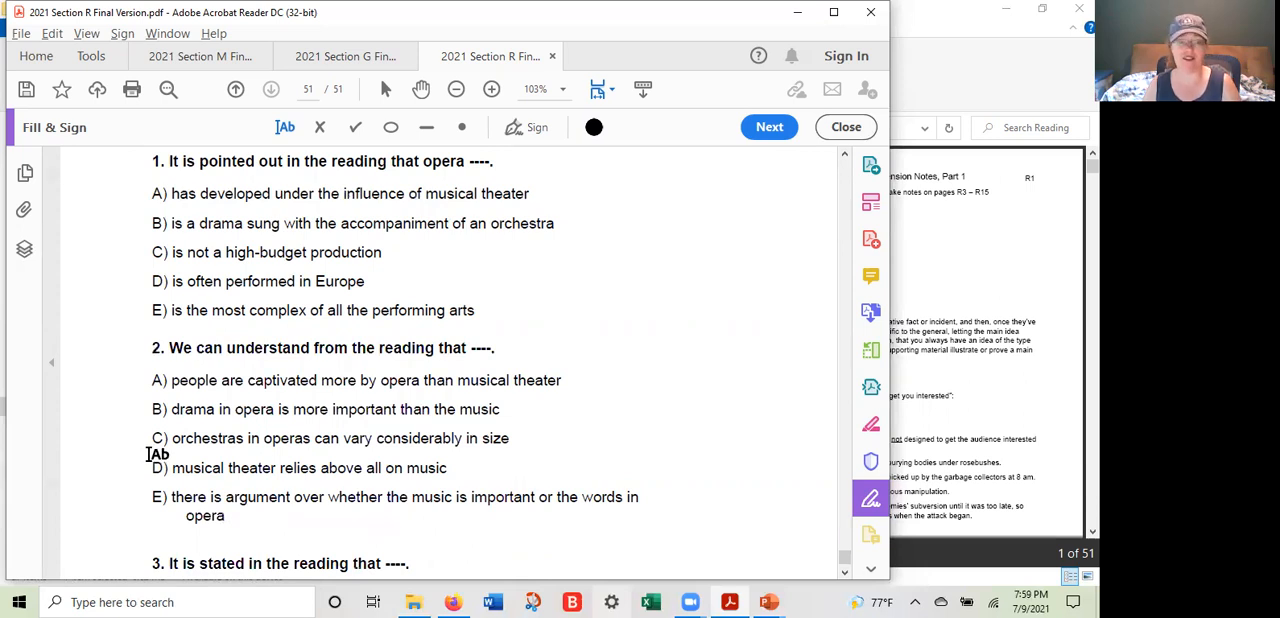
mouse_move(410, 211)
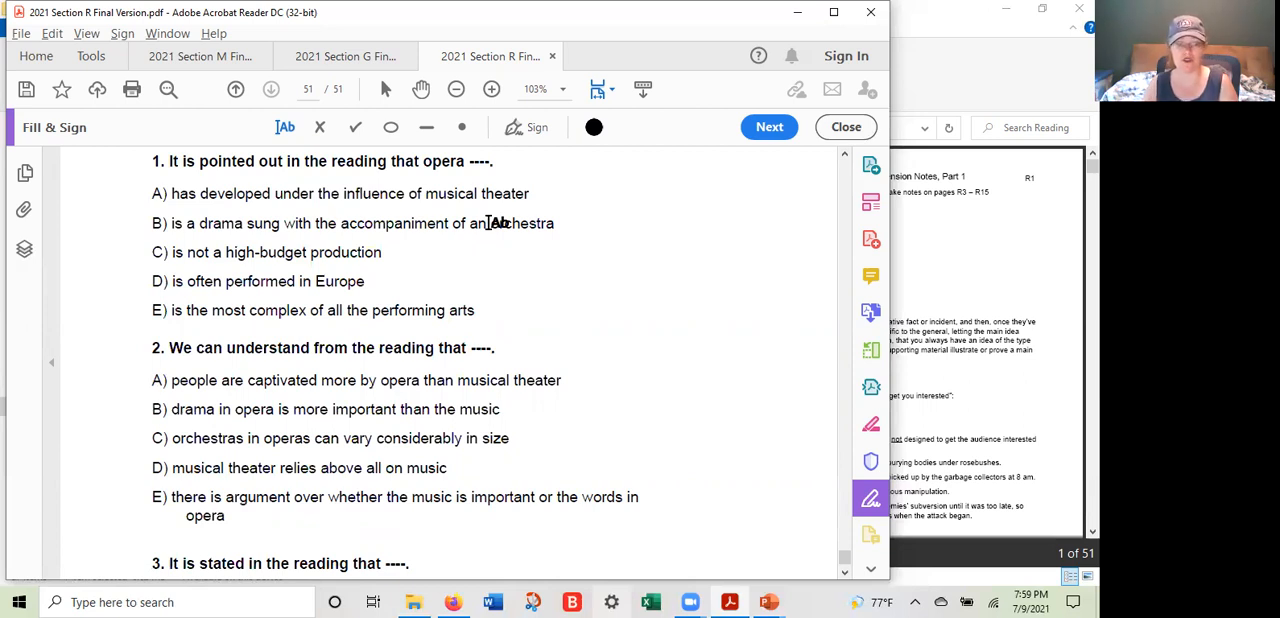
mouse_move(401, 370)
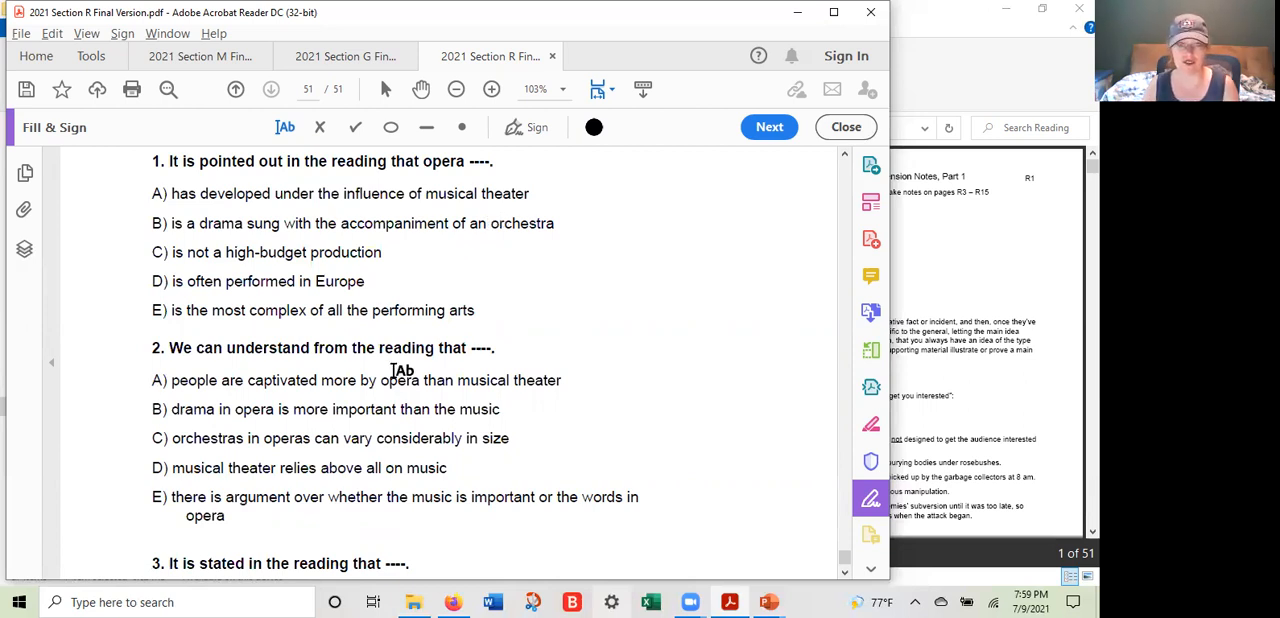
mouse_move(443, 419)
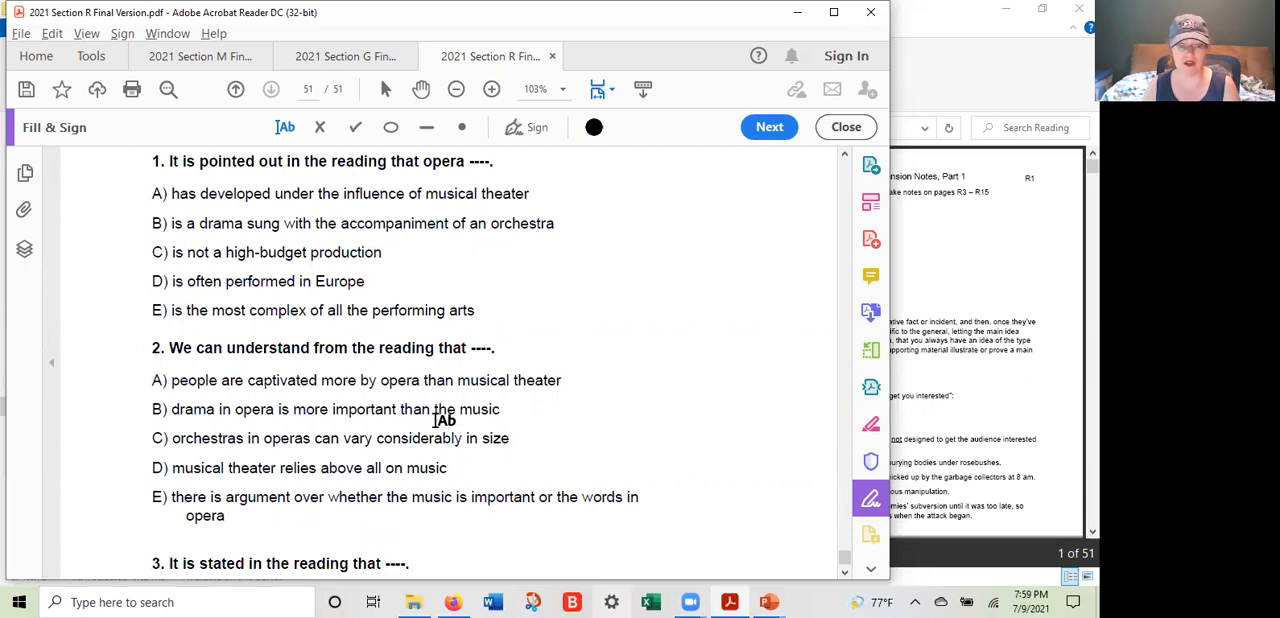
mouse_move(466, 460)
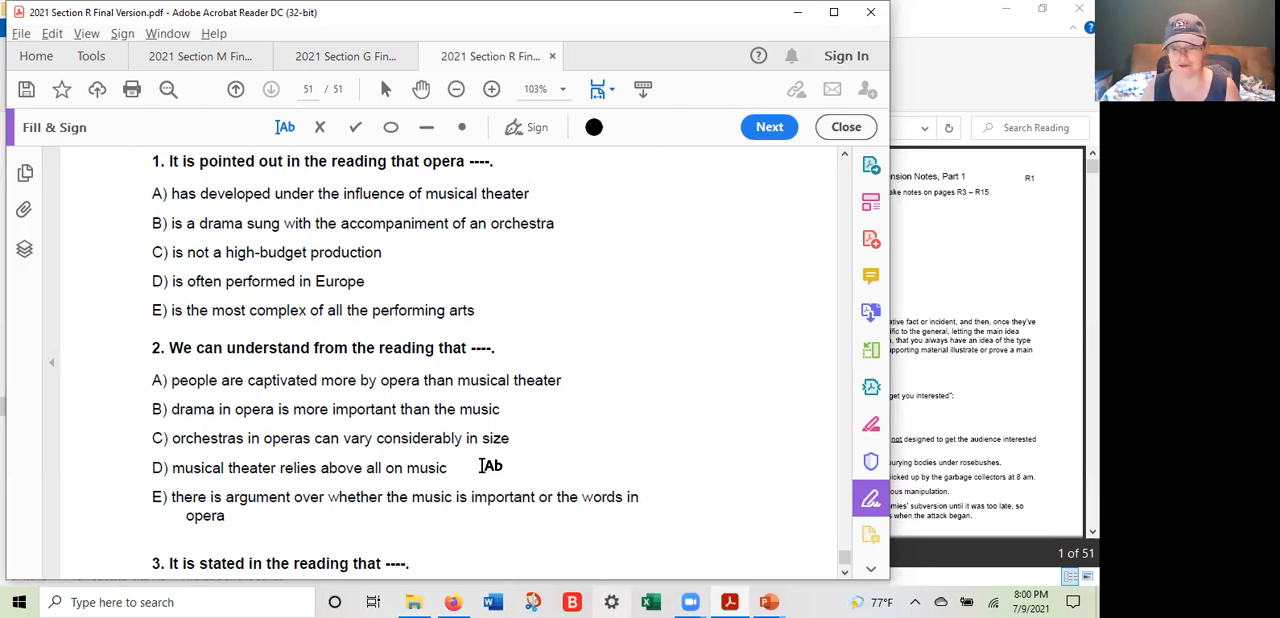
mouse_move(536, 471)
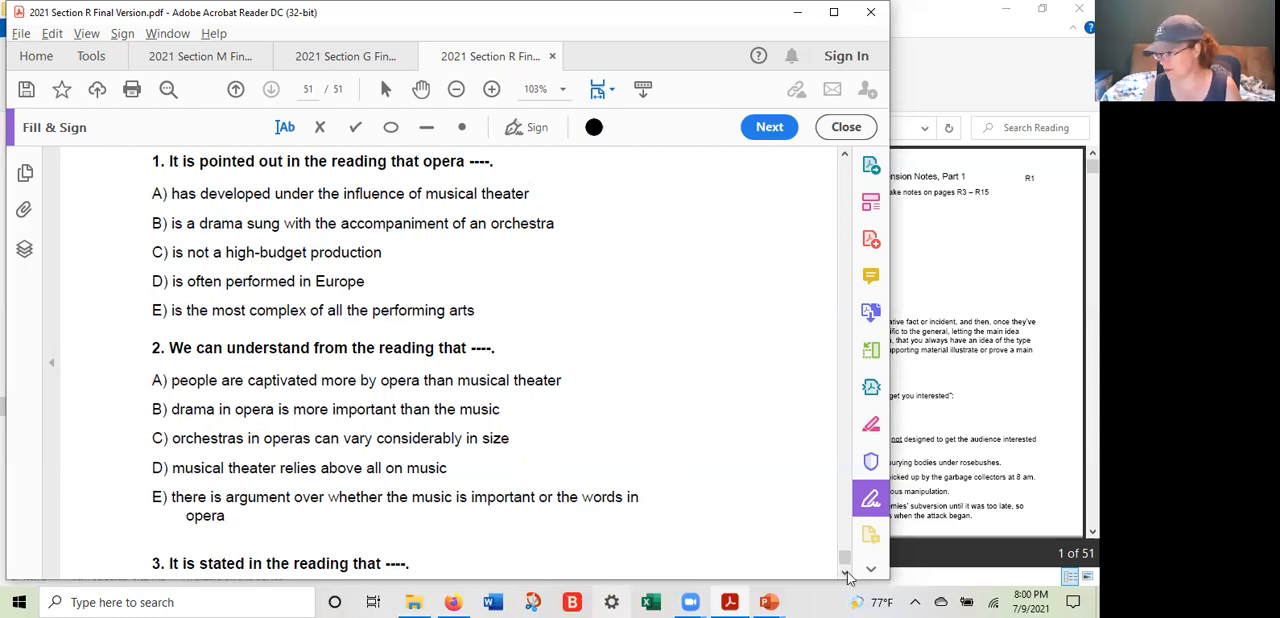
Scroll down until question 3's options A–D appear beneath question 2
scroll("down", 3)
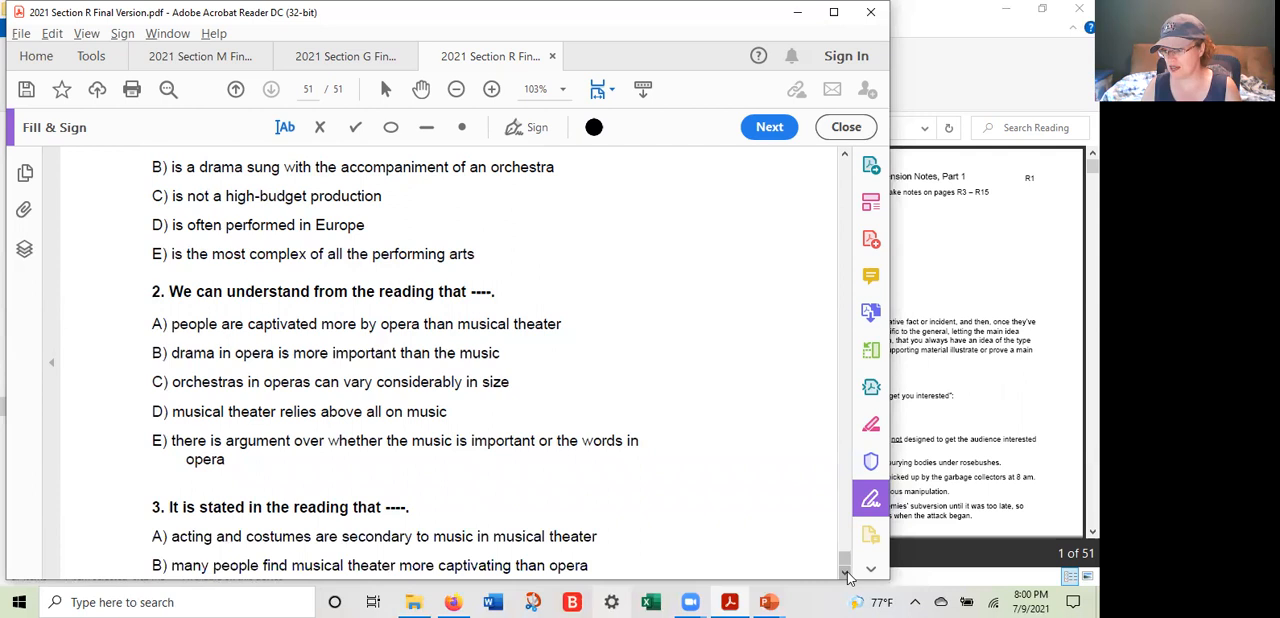
scroll("down", 3)
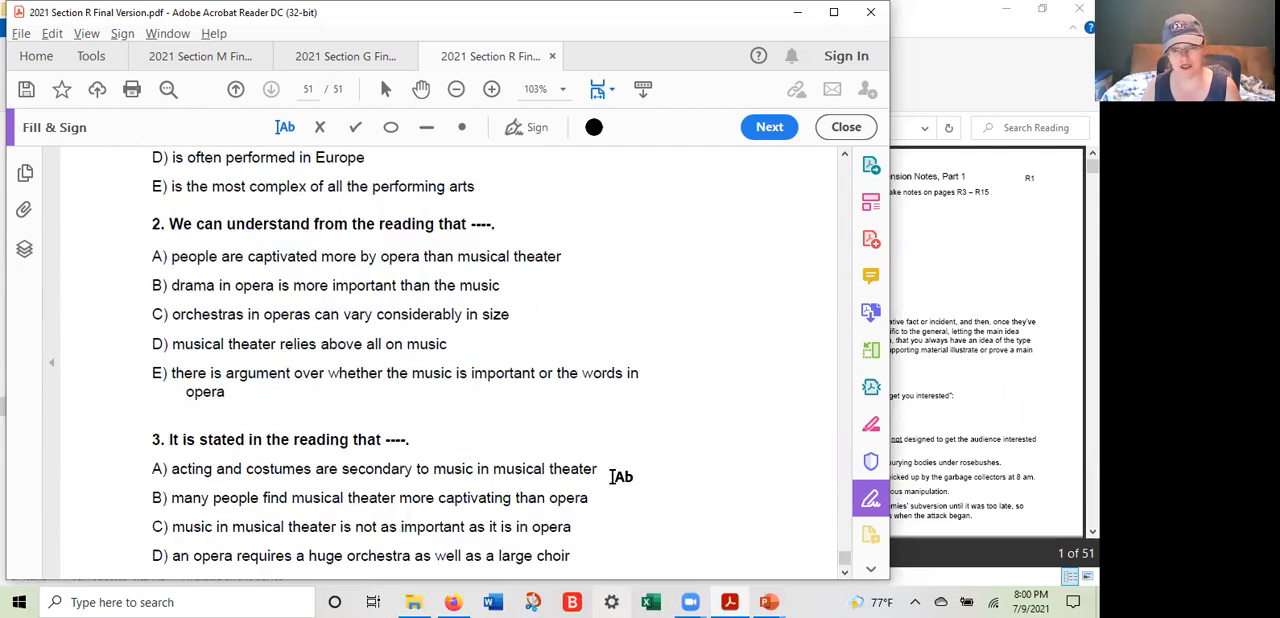
mouse_move(655, 498)
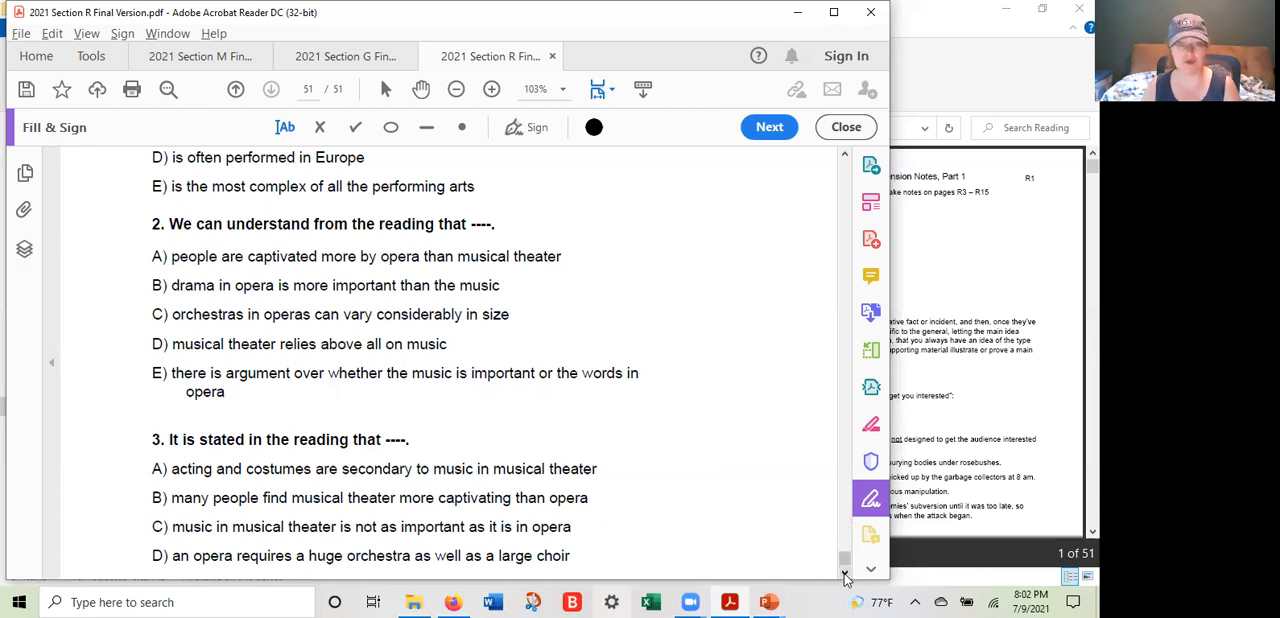
Scroll down to reveal question 3's final choice, E
scroll("down", 3)
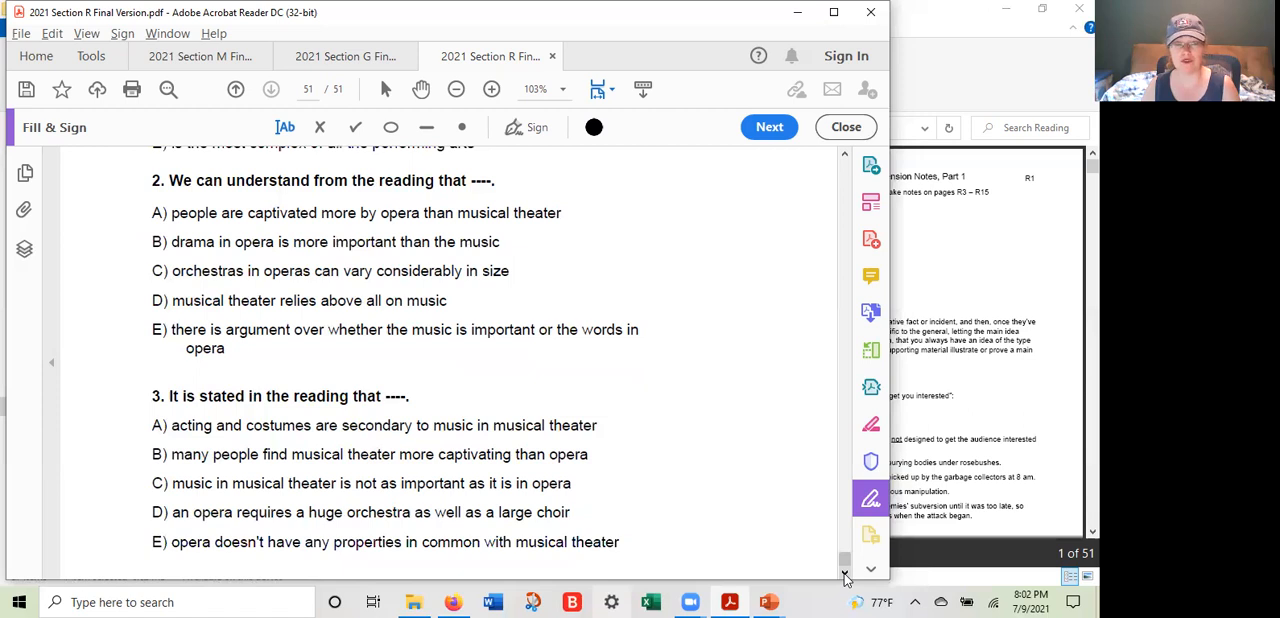
mouse_move(753, 317)
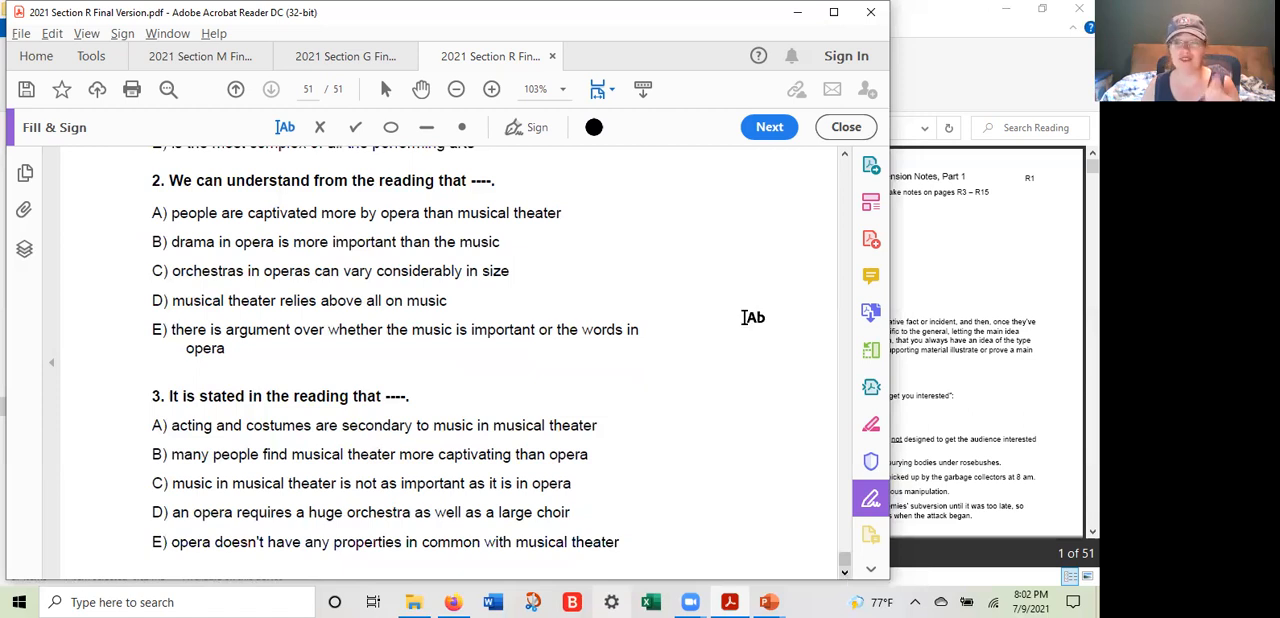
mouse_move(837, 174)
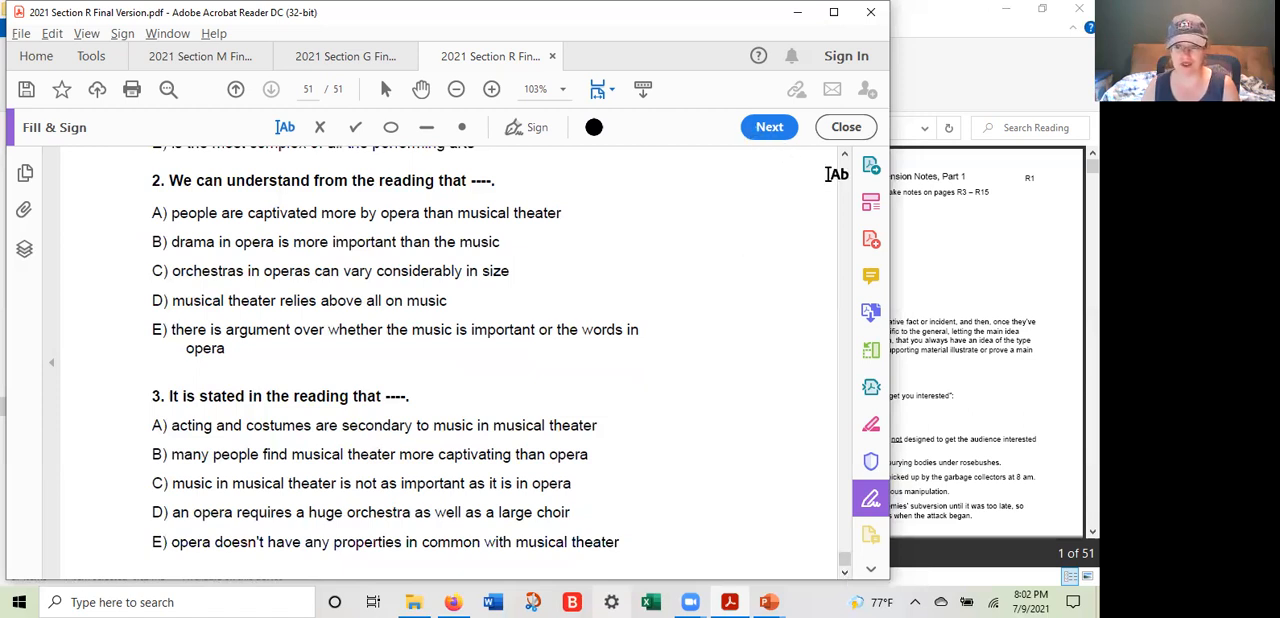
mouse_move(849, 188)
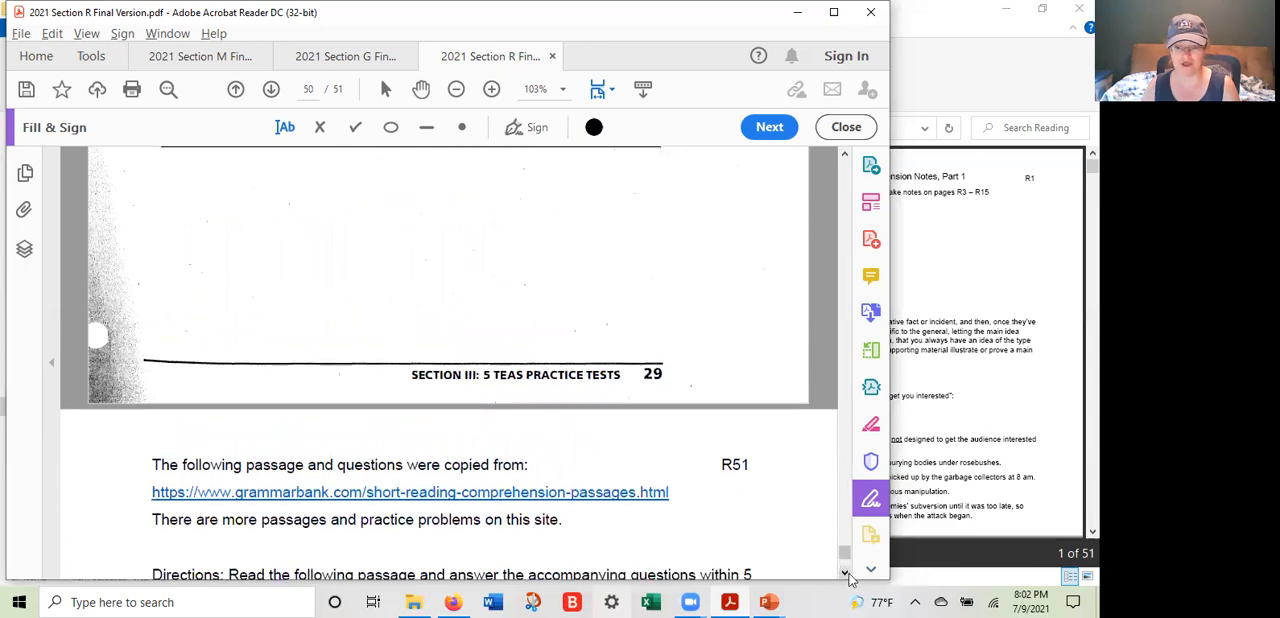
Scroll through the passage and question 1 to show question 2's choices and question 3's first three
scroll("down", 3)
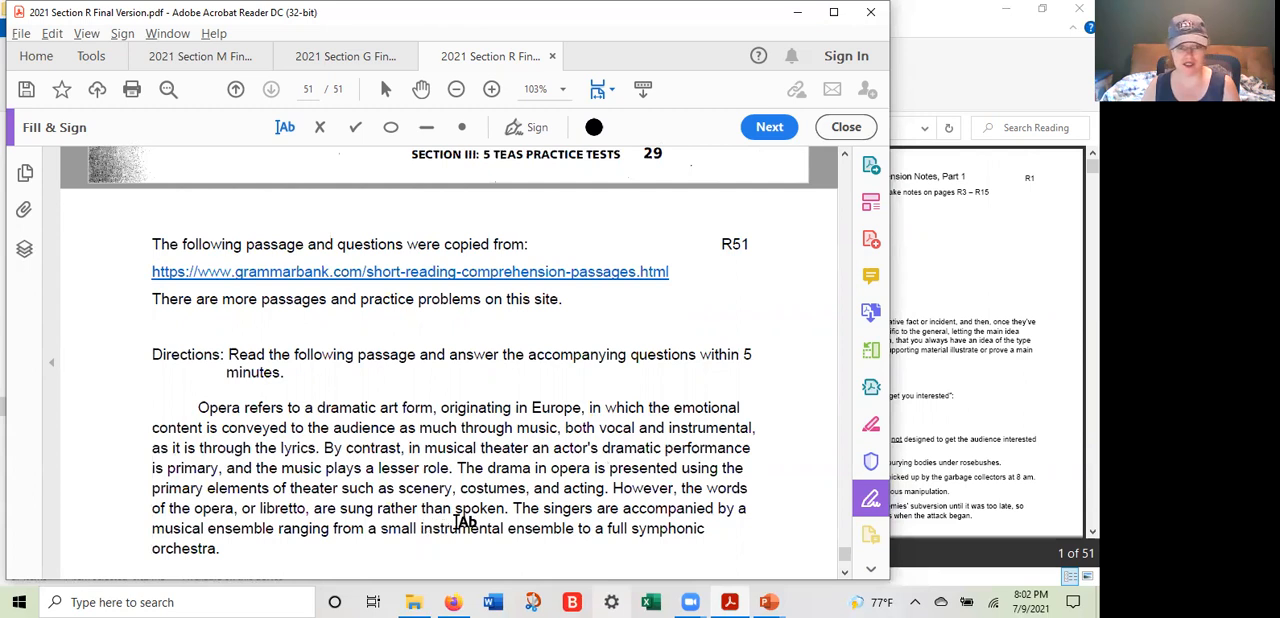
mouse_move(758, 497)
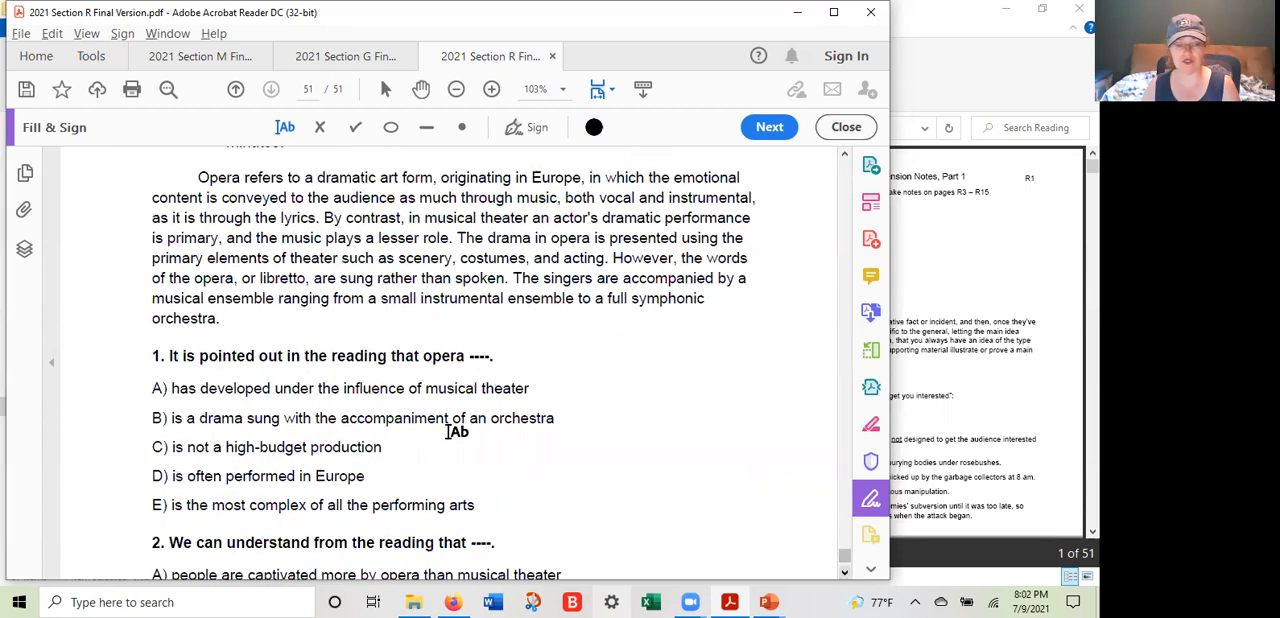
mouse_move(470, 405)
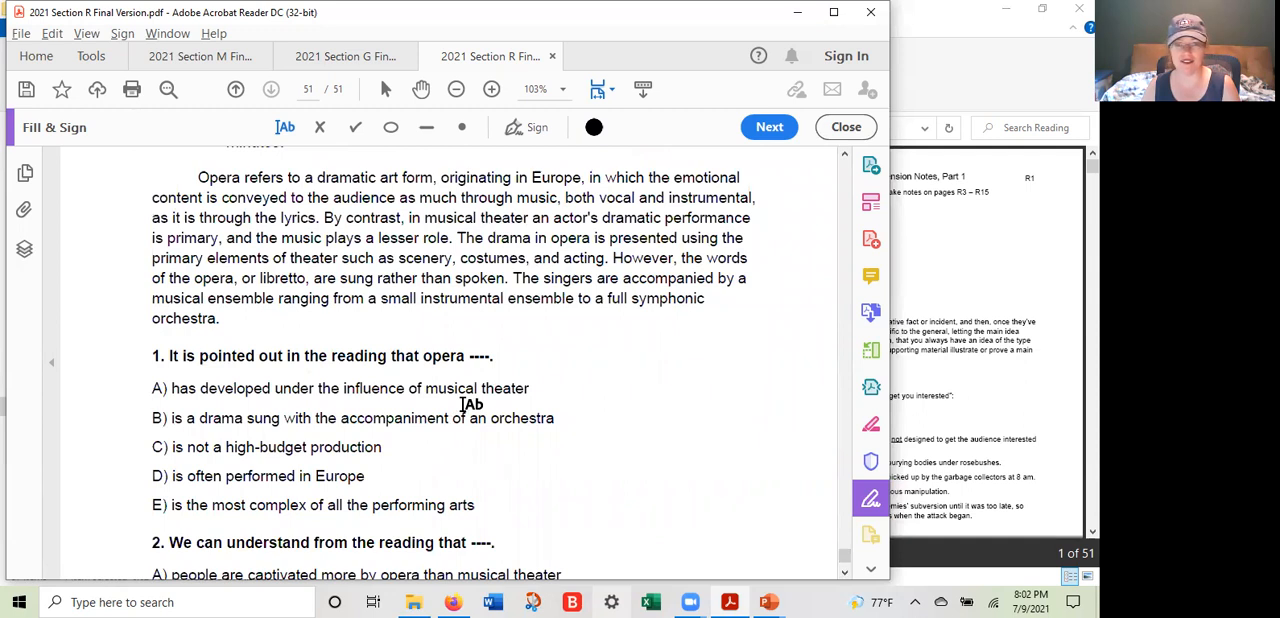
mouse_move(433, 456)
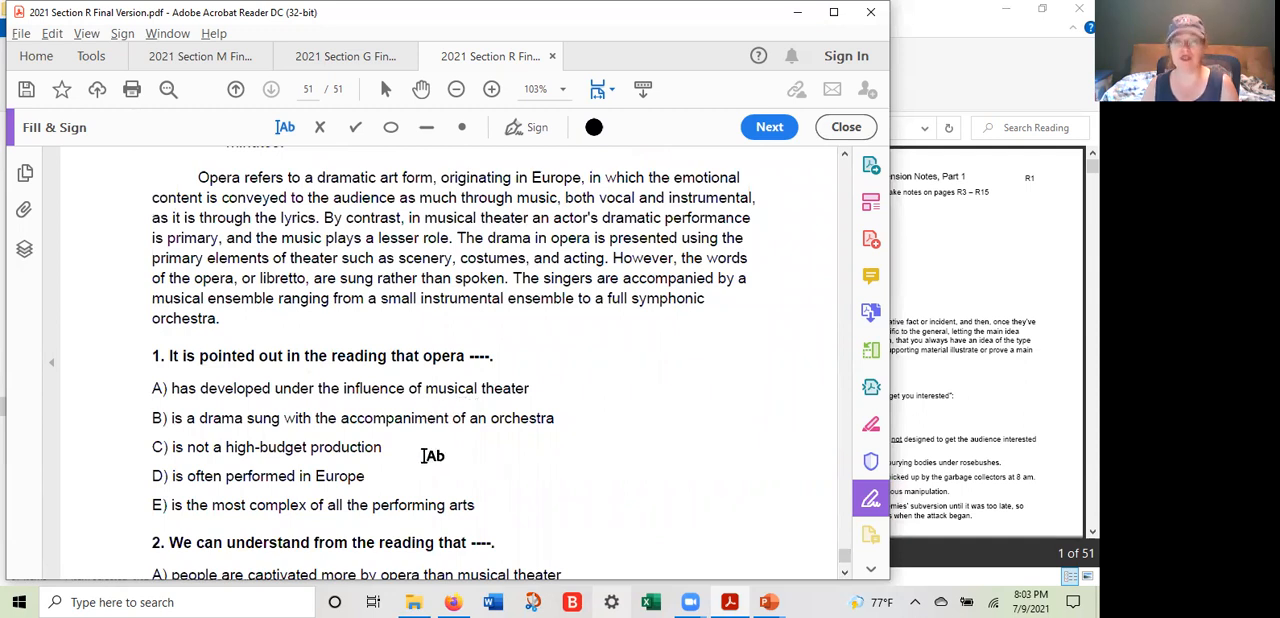
mouse_move(542, 475)
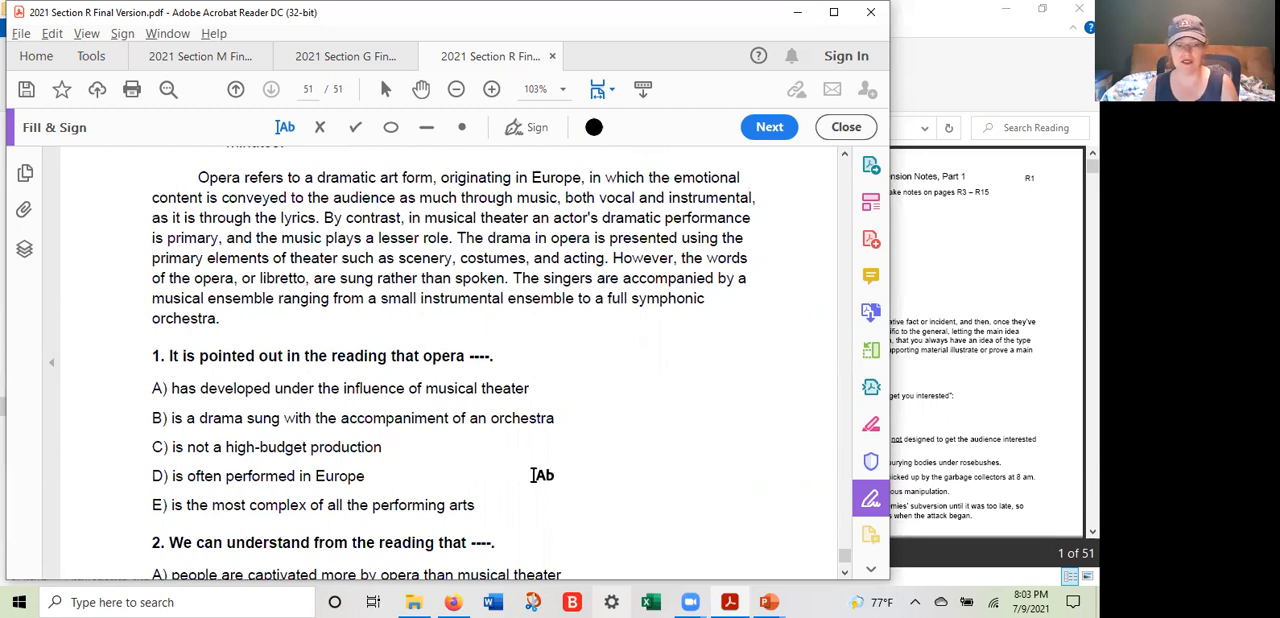
scroll("down", 3)
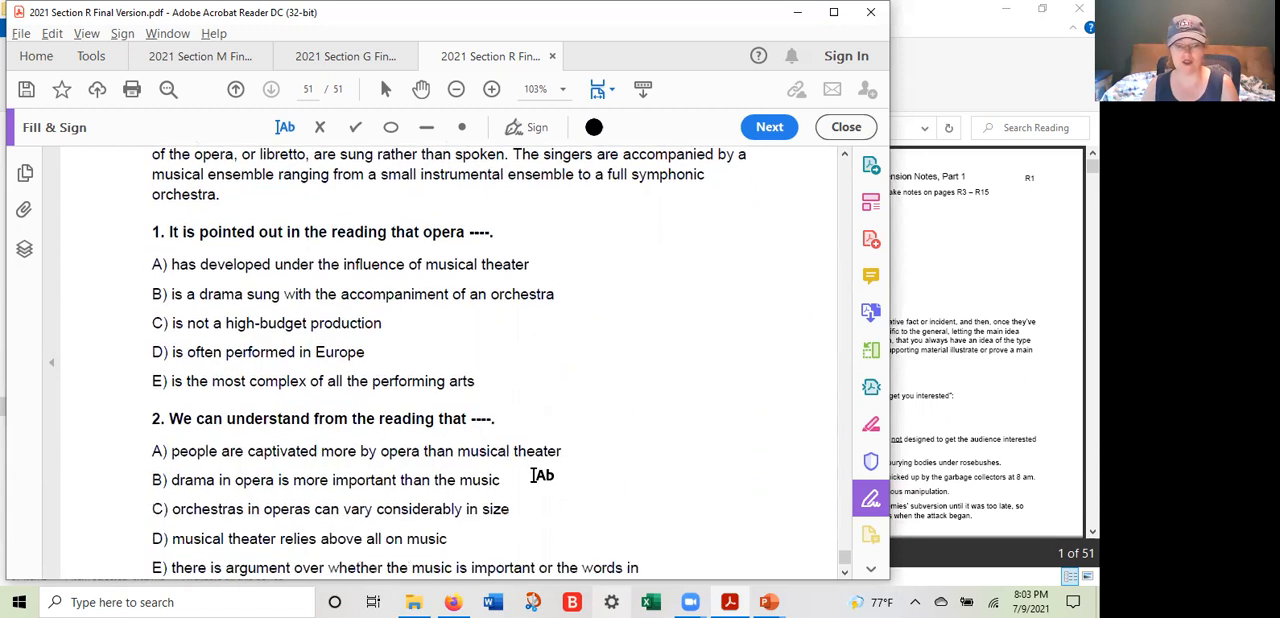
mouse_move(546, 467)
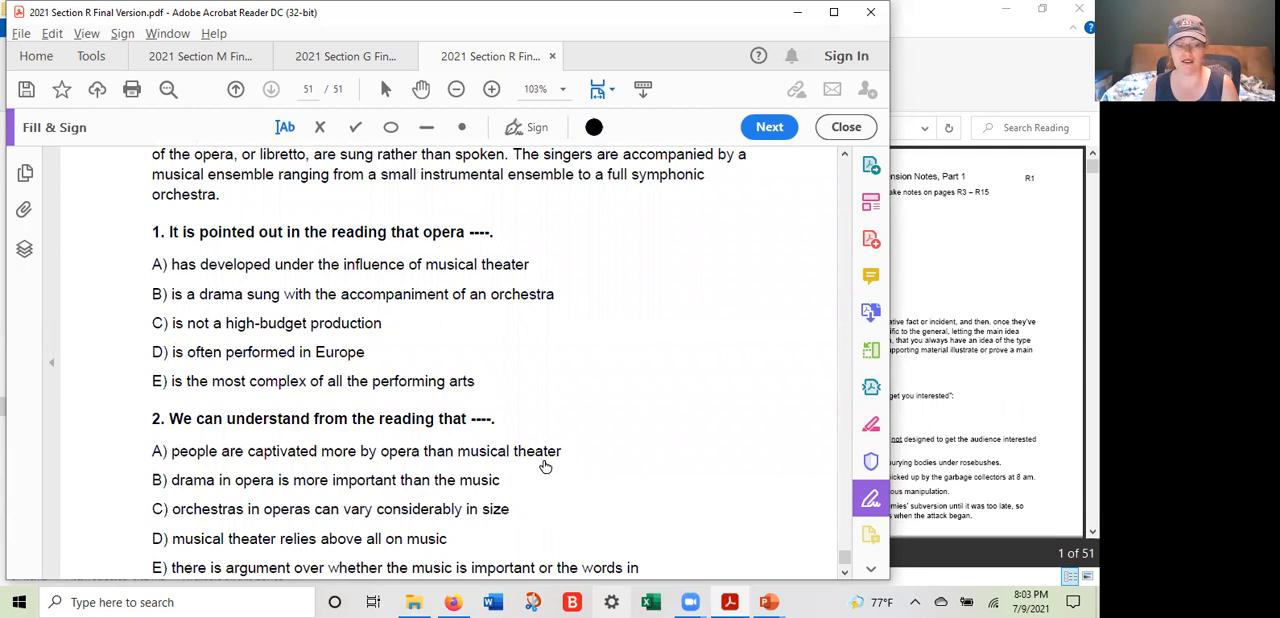
scroll("down", 3)
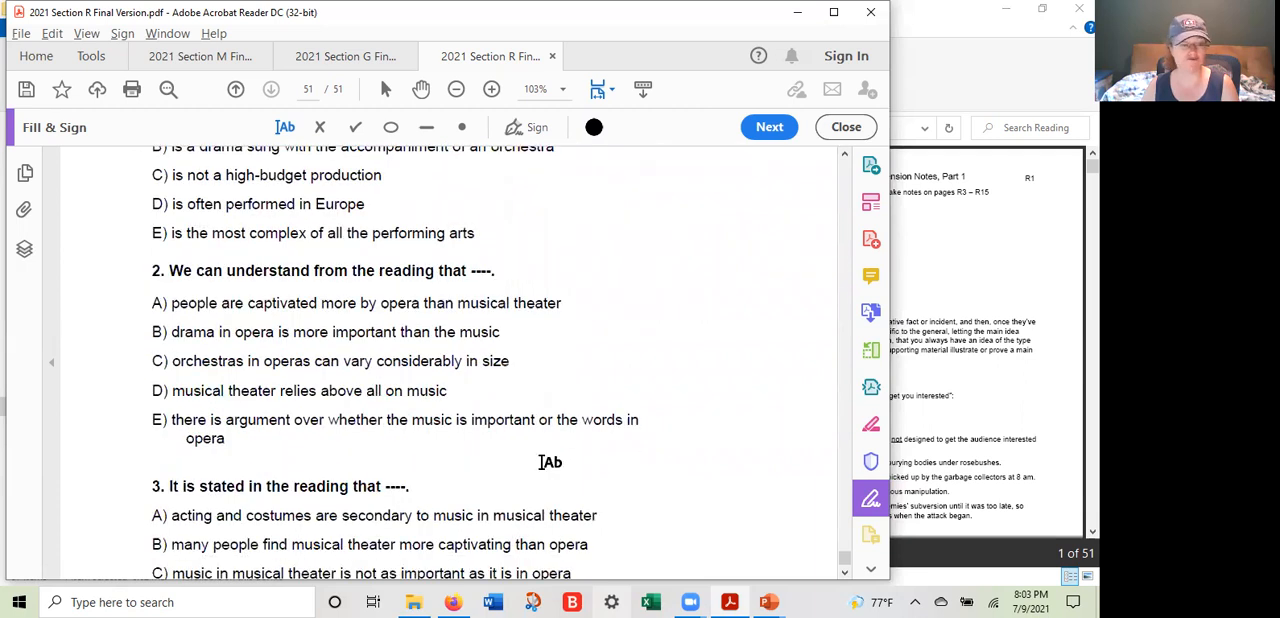
Cancel an empty text box below question 2 and scroll back to the source note and directions
left_click(551, 462)
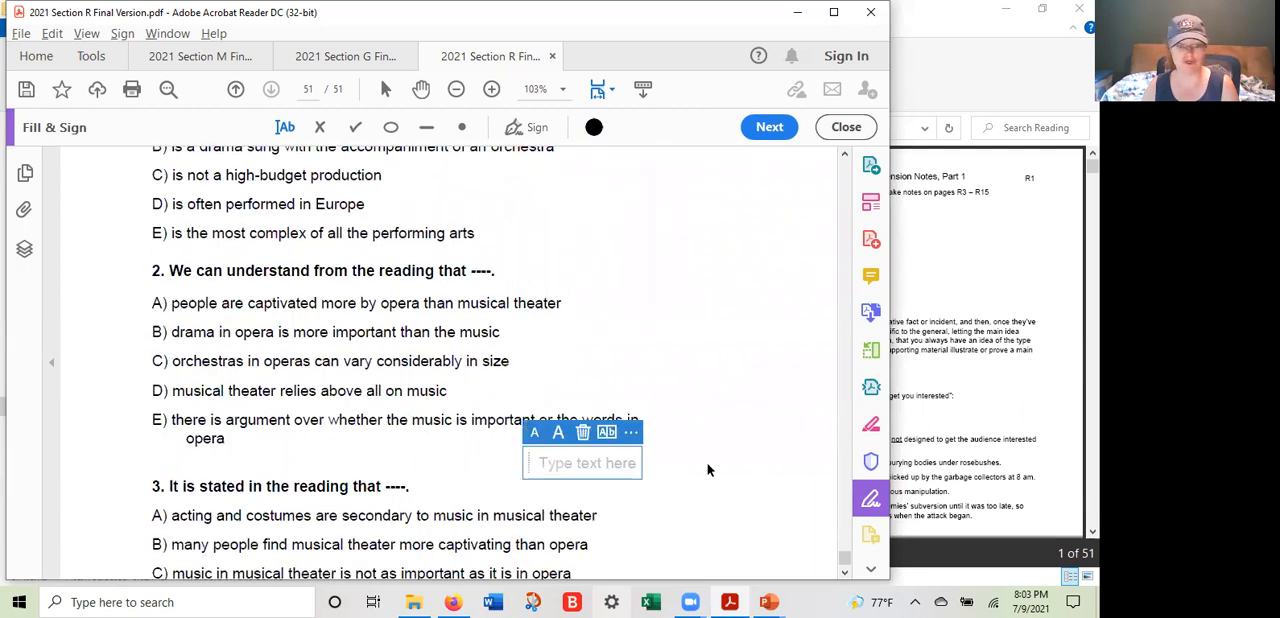
left_click(710, 465)
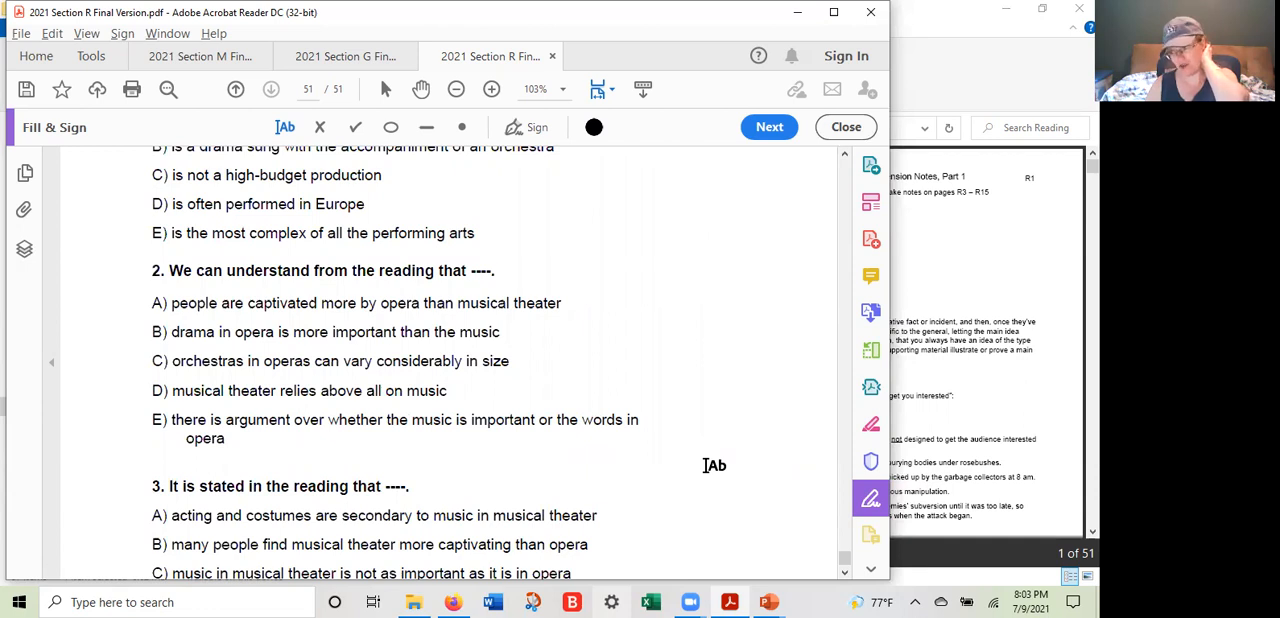
mouse_move(816, 237)
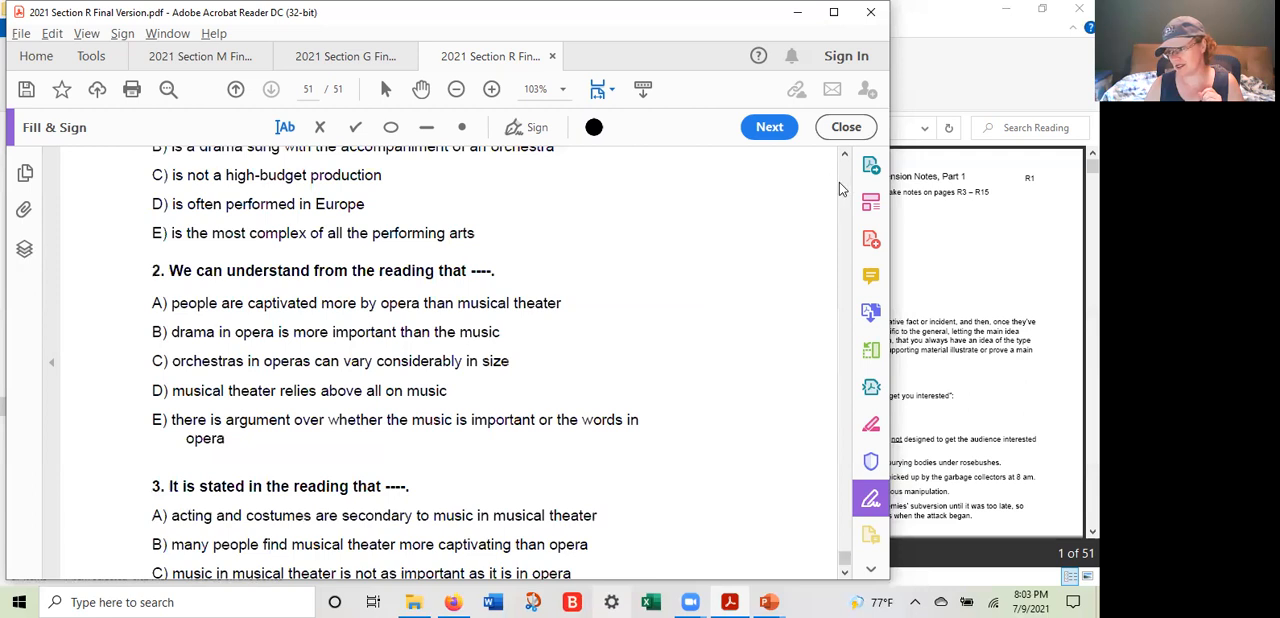
scroll("up", 3)
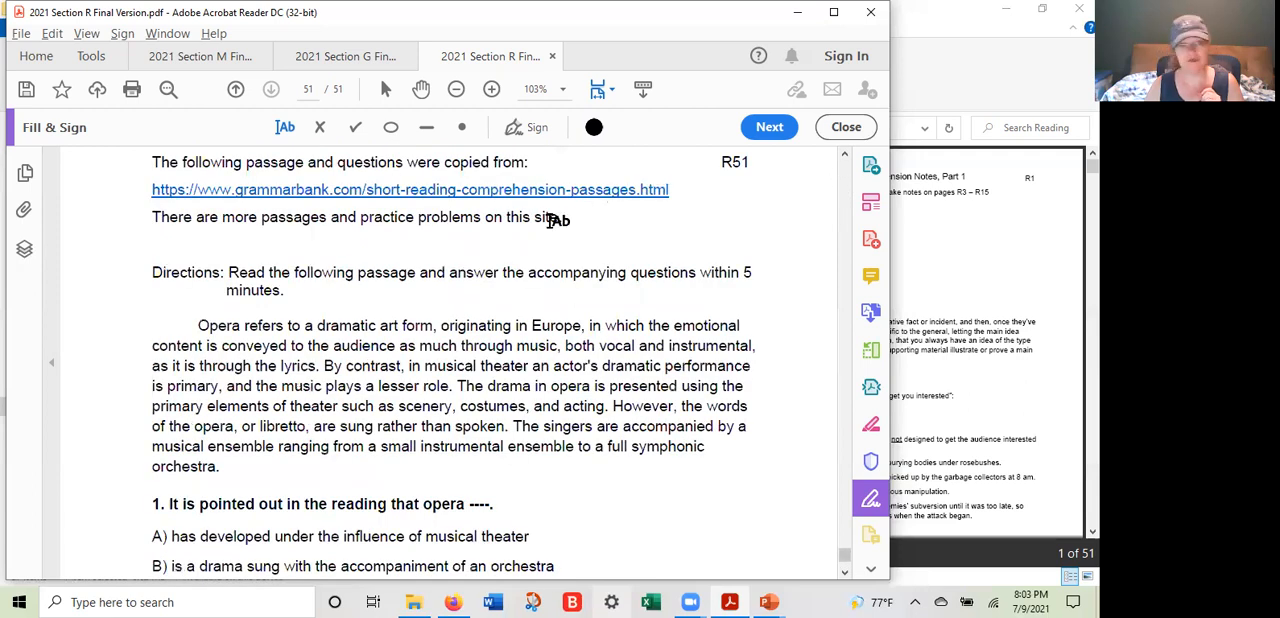